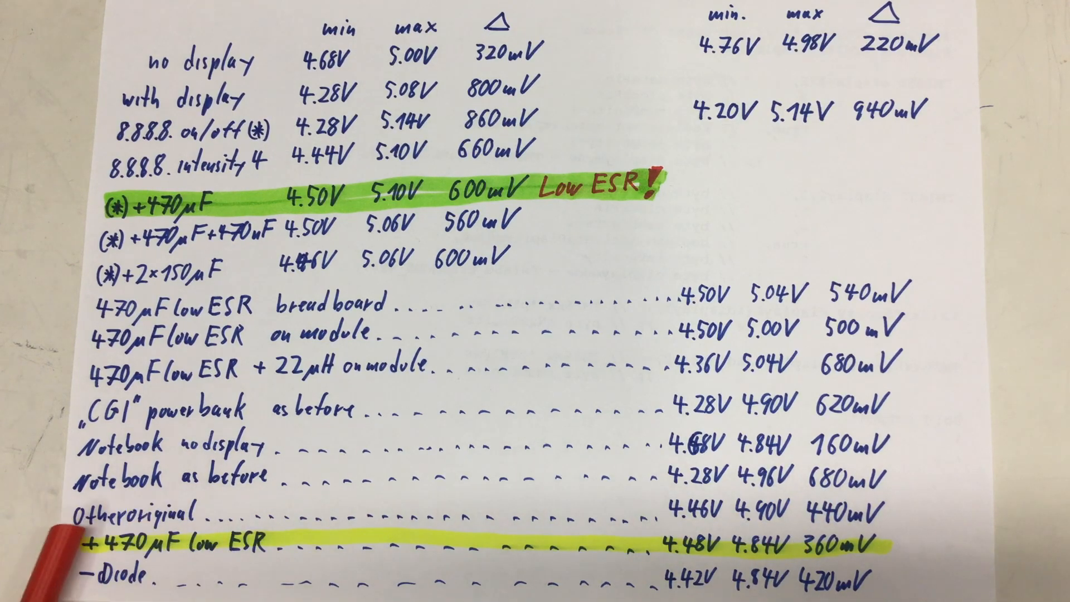
mouse_move(546, 546)
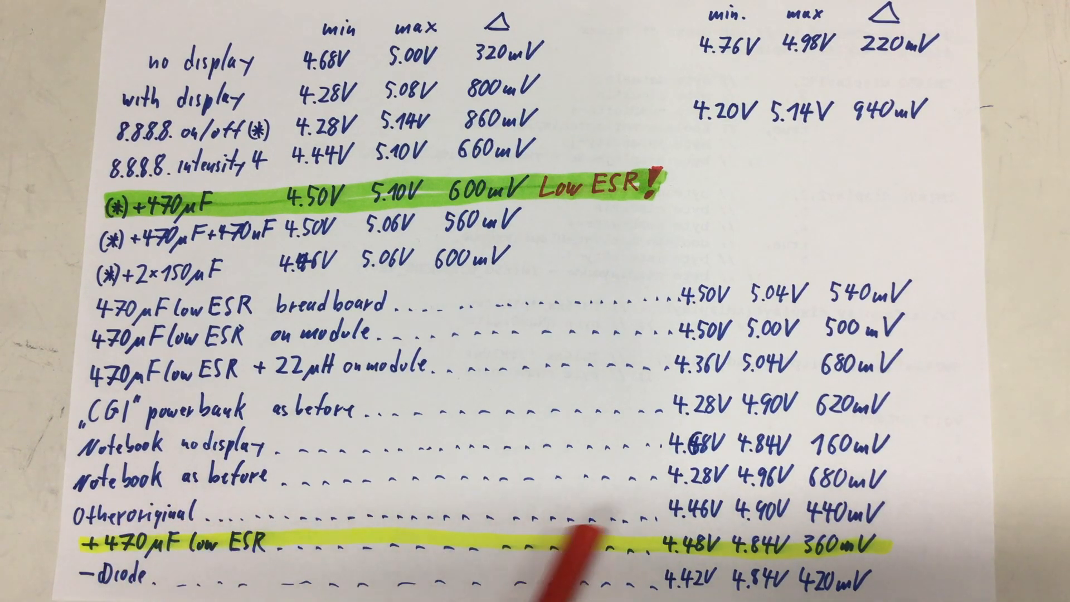